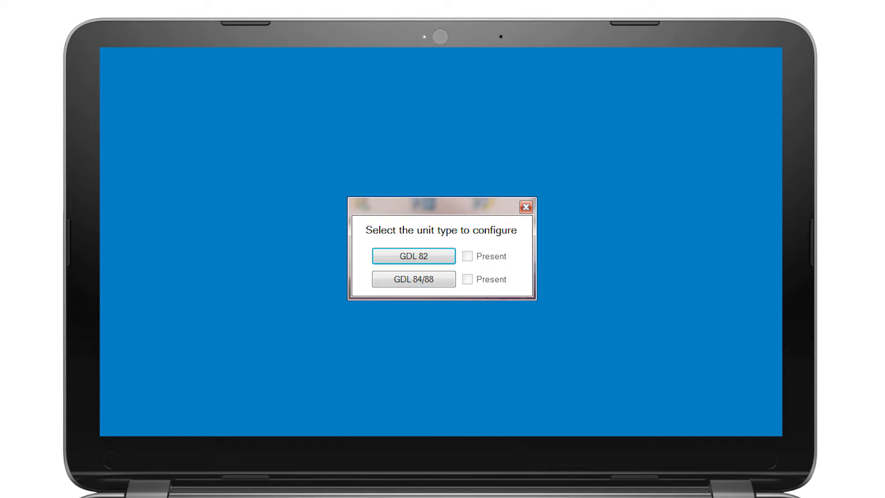
- Select the GDL 82 unit type to load its System configuration page
click(413, 256)
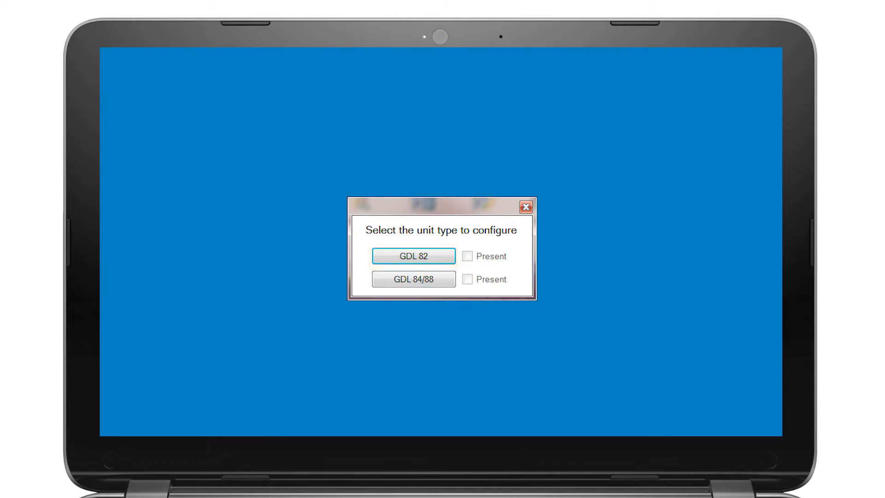
click(413, 256)
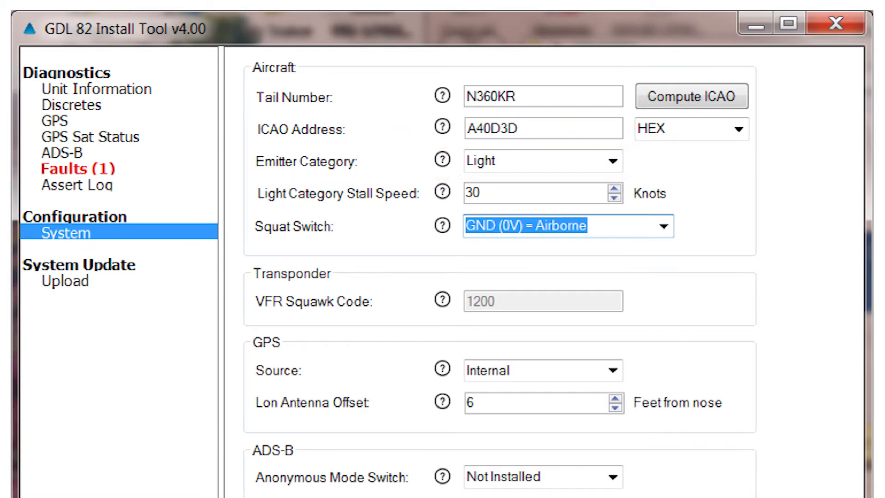
click(542, 160)
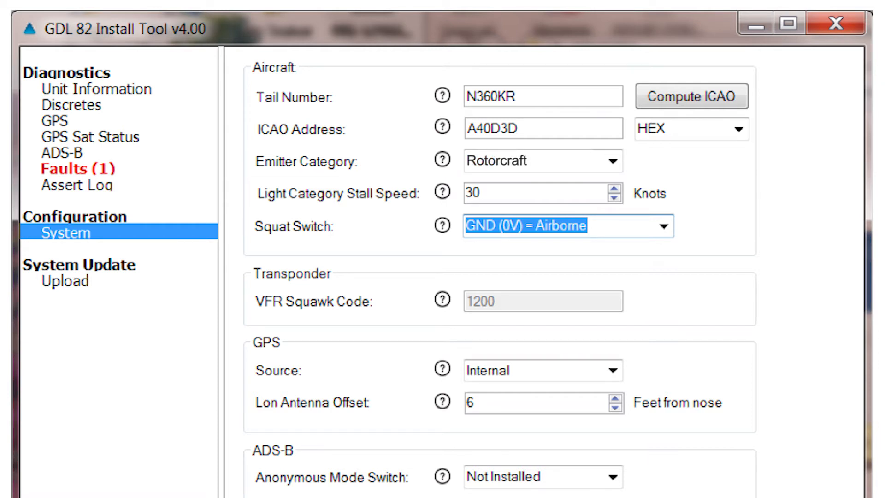
click(542, 161)
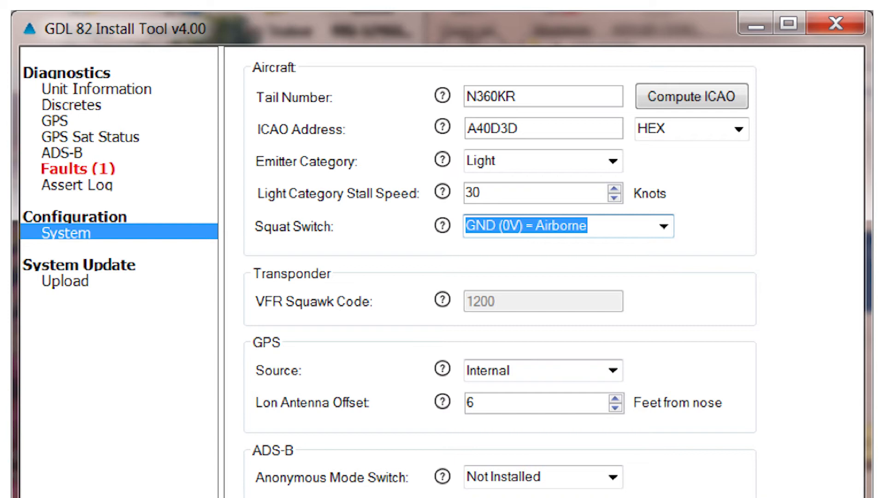
click(542, 370)
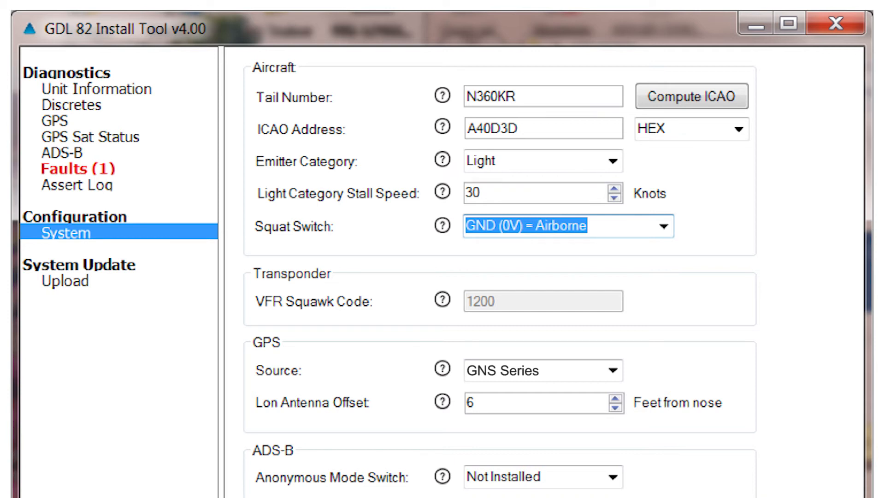
click(542, 370)
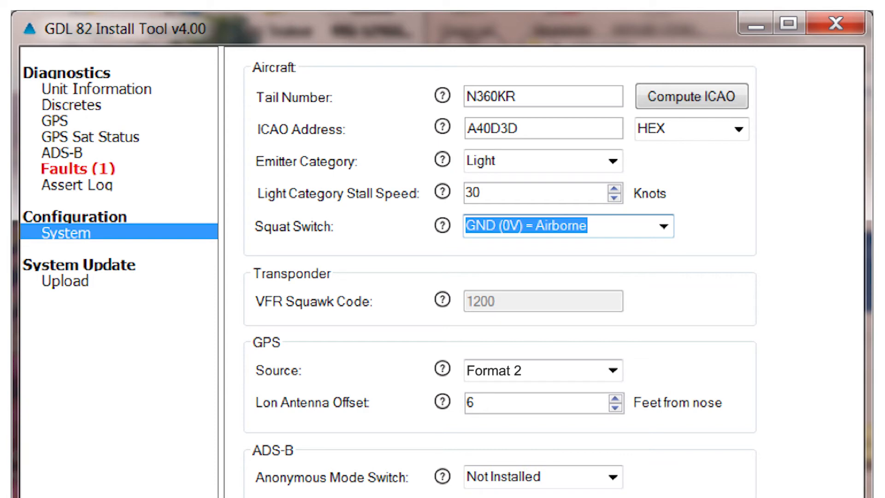
click(542, 370)
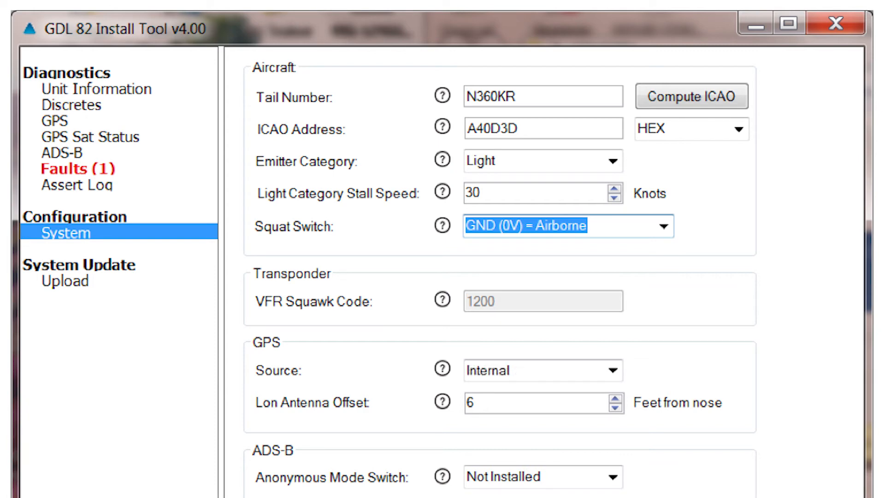
scroll(down, 3)
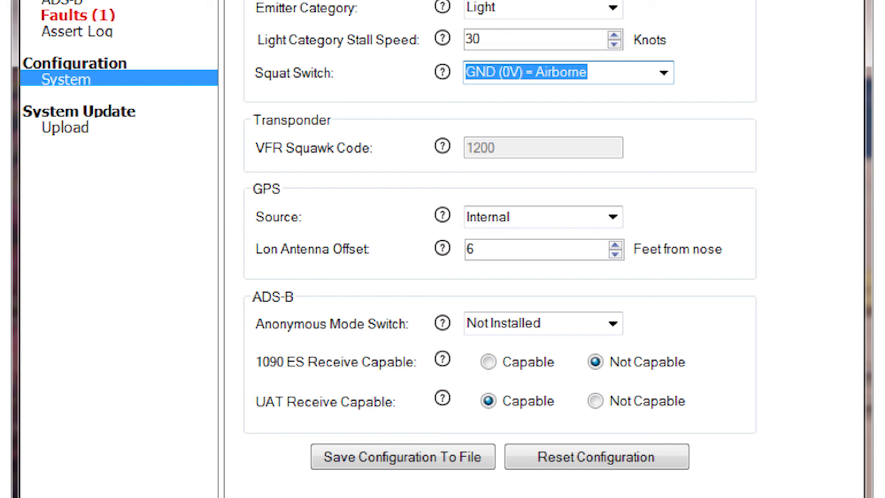
click(487, 400)
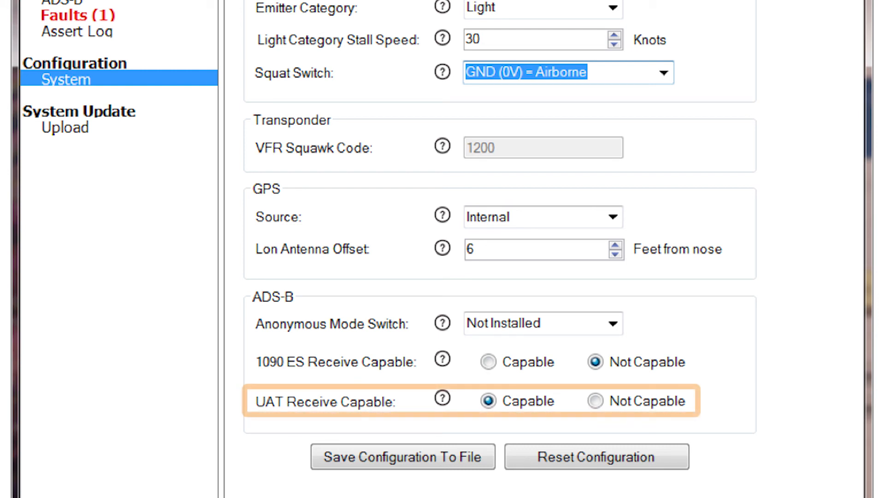